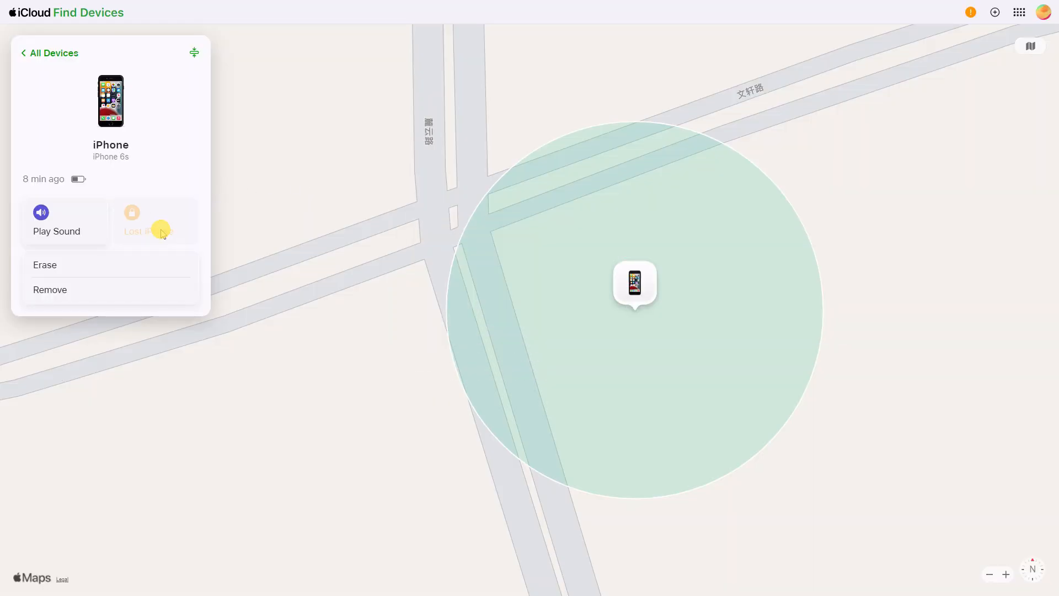
click(149, 216)
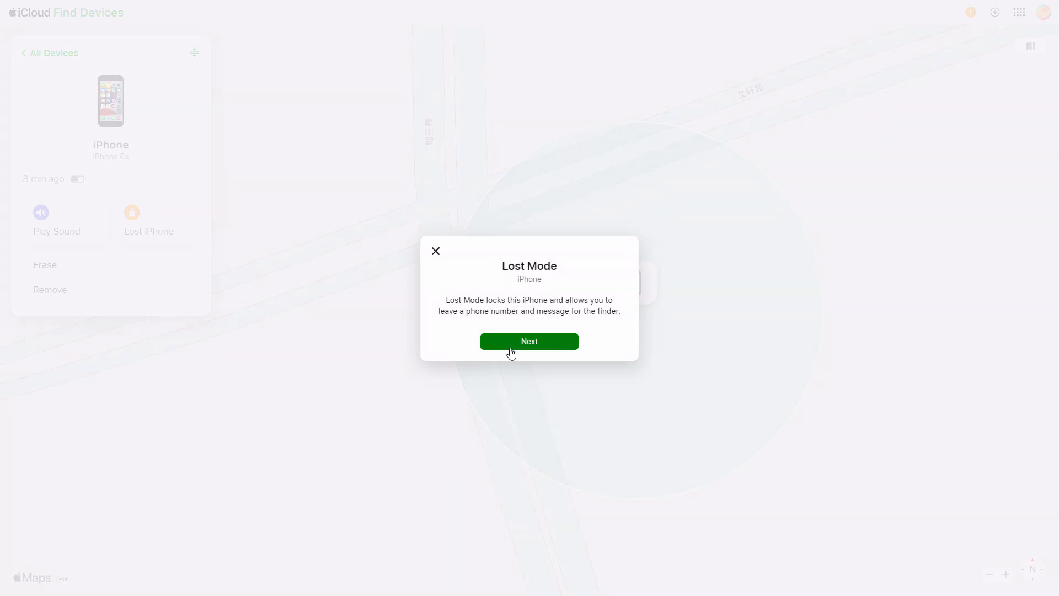
click(528, 341)
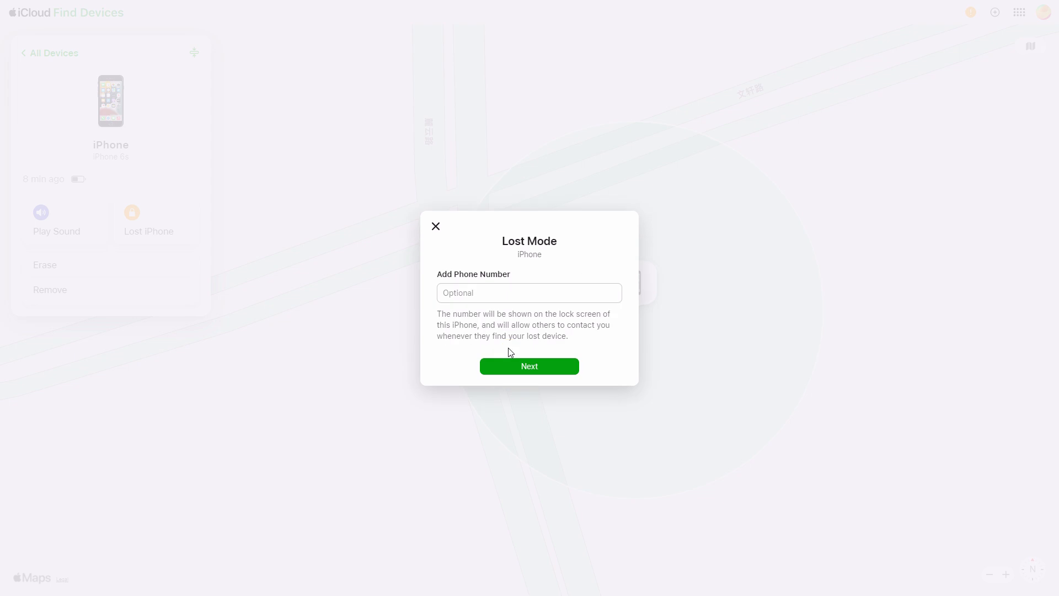
text(1)
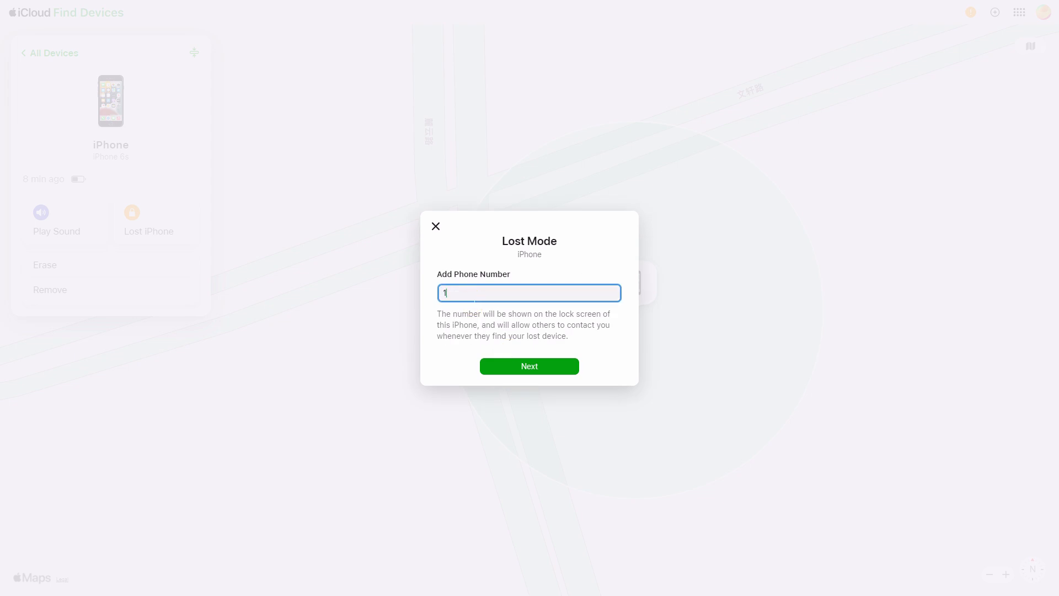
text(+1 (454) 263-464)
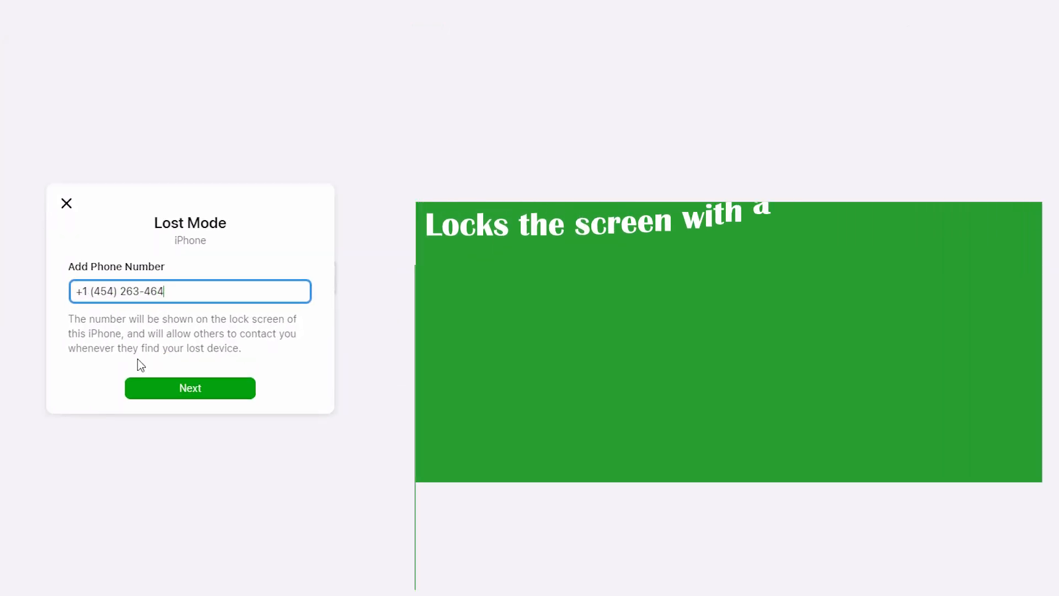
click(190, 388)
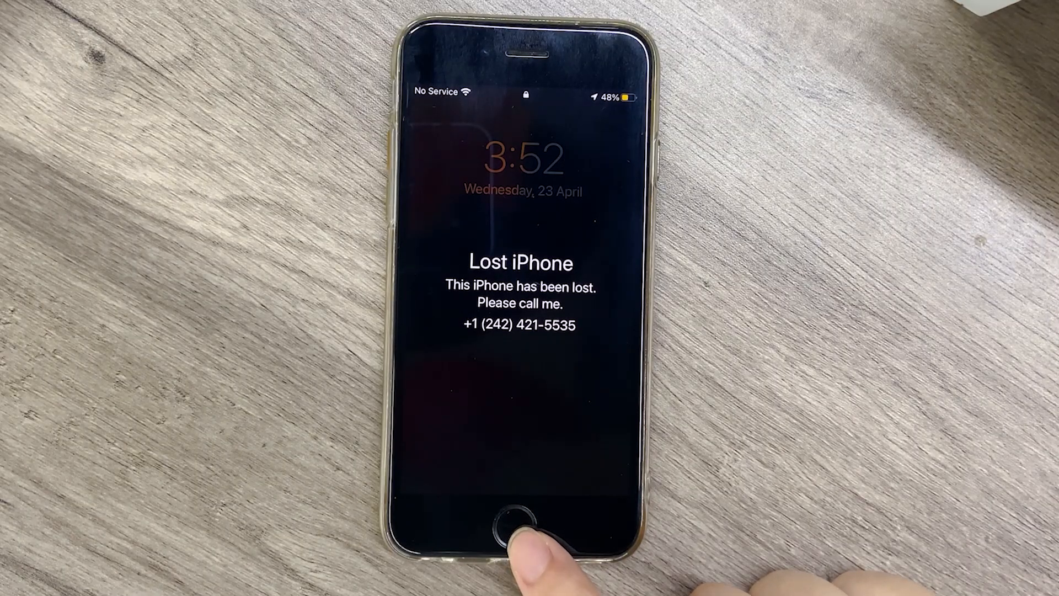
click(520, 523)
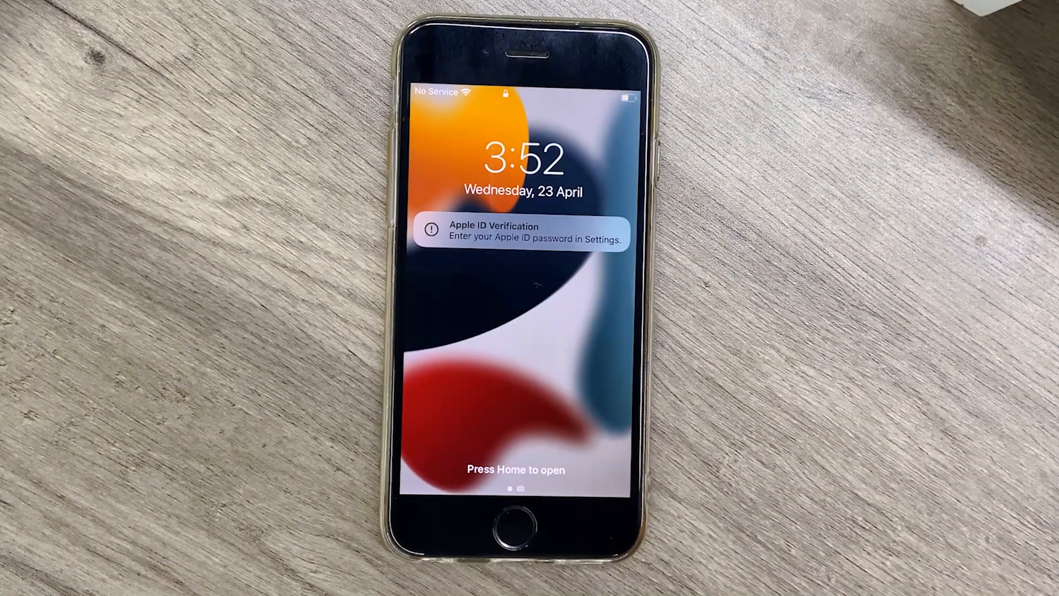
click(518, 517)
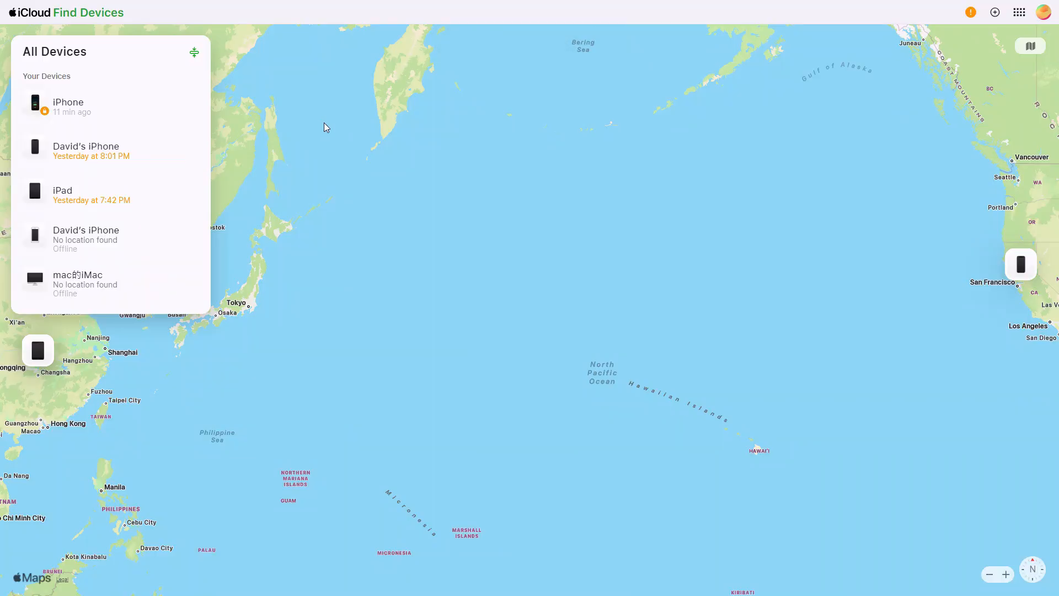
mouse_move(132, 116)
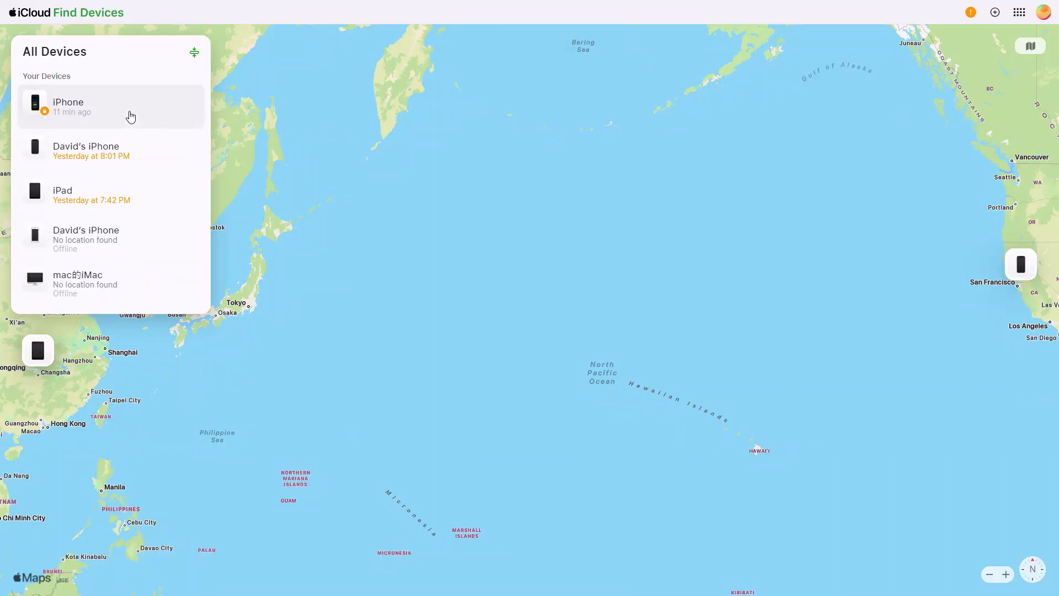
Stop Lost Mode on the iPhone from its device details and confirm with Continue
click(111, 107)
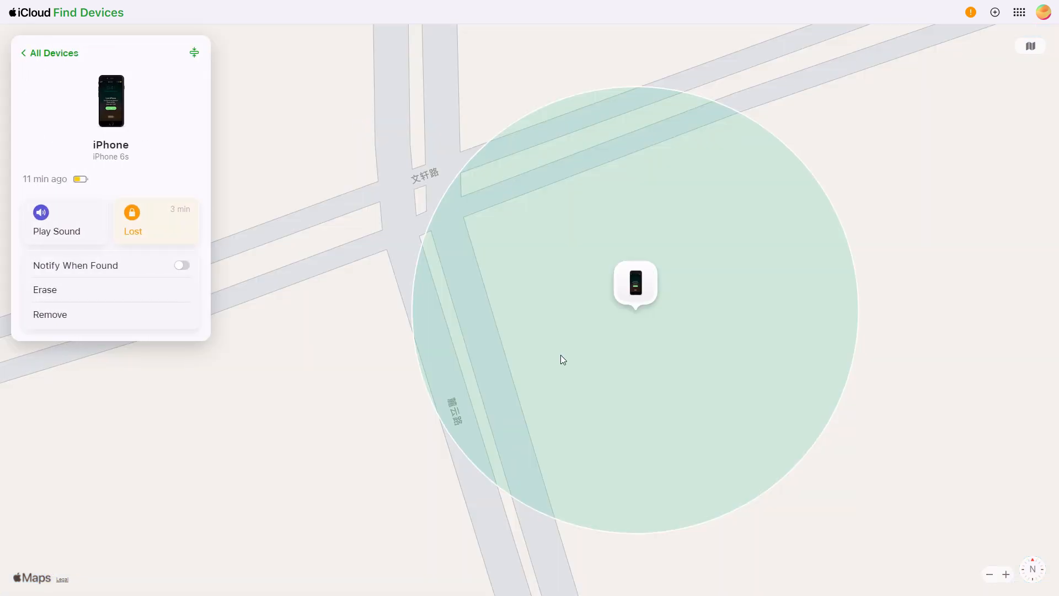
mouse_move(190, 245)
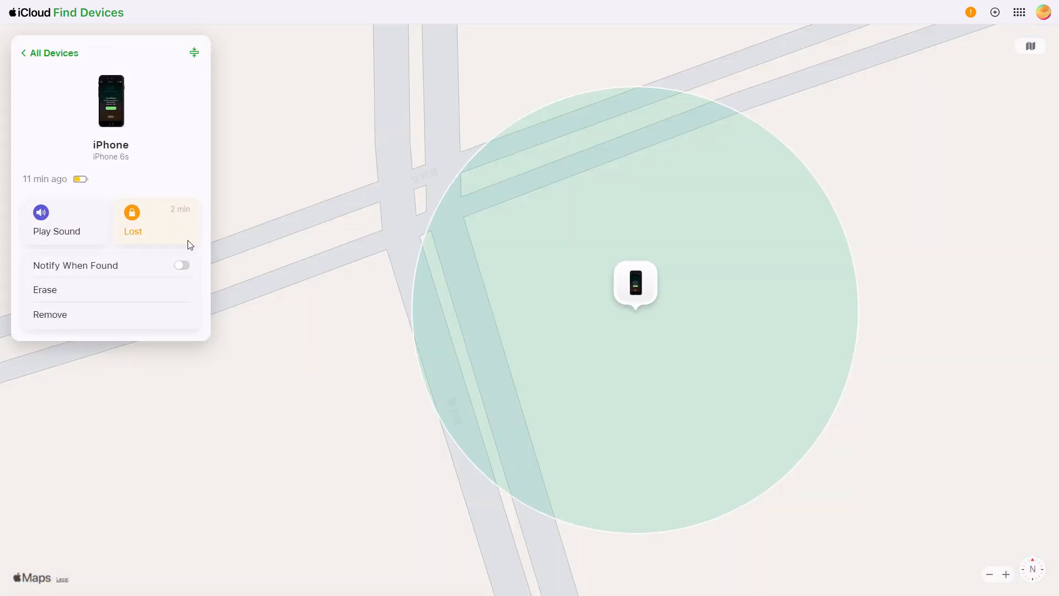
click(133, 220)
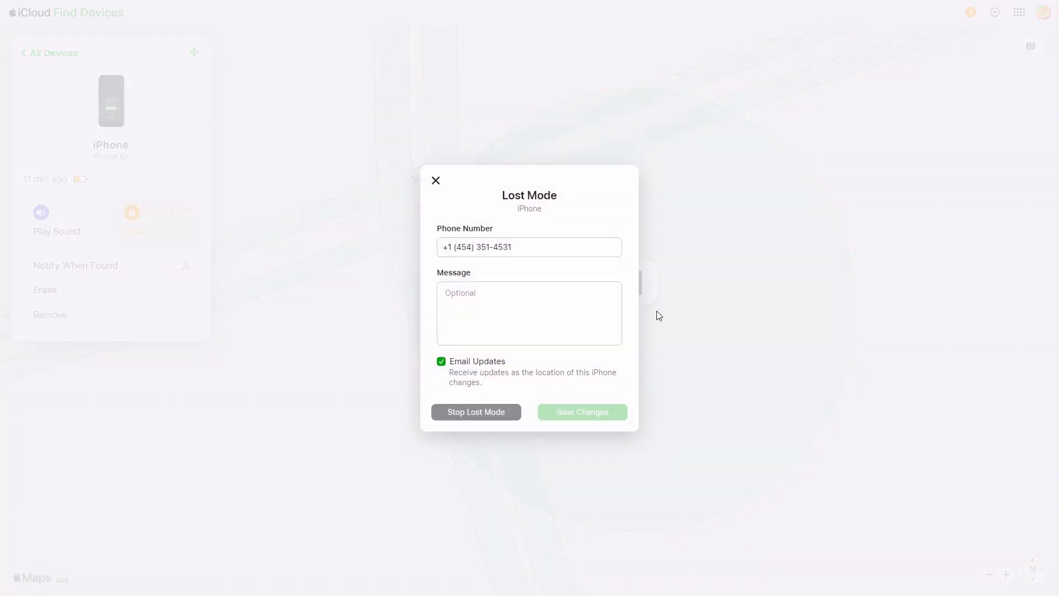
click(476, 412)
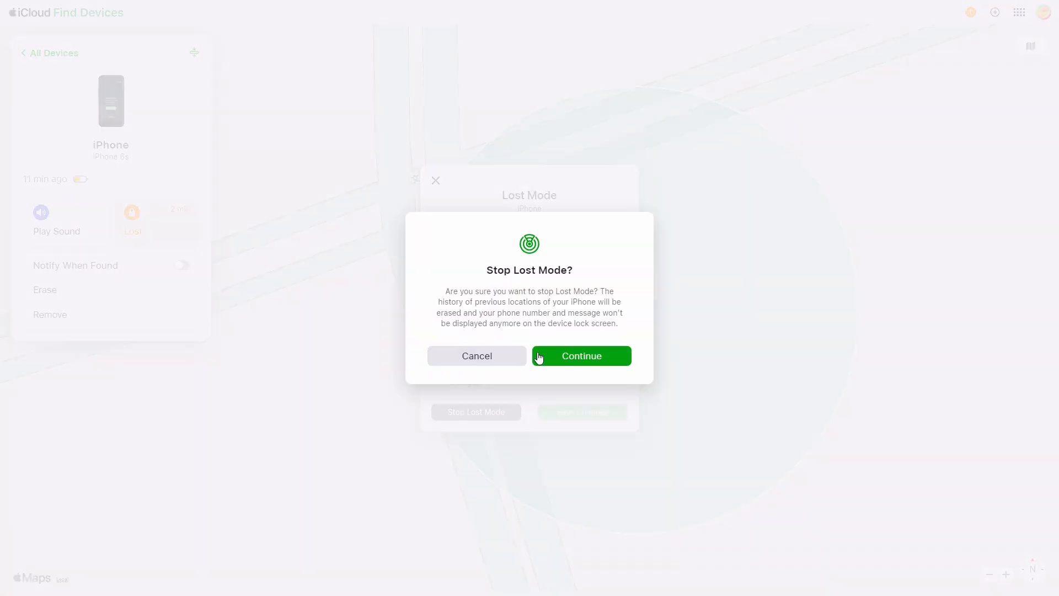
click(581, 356)
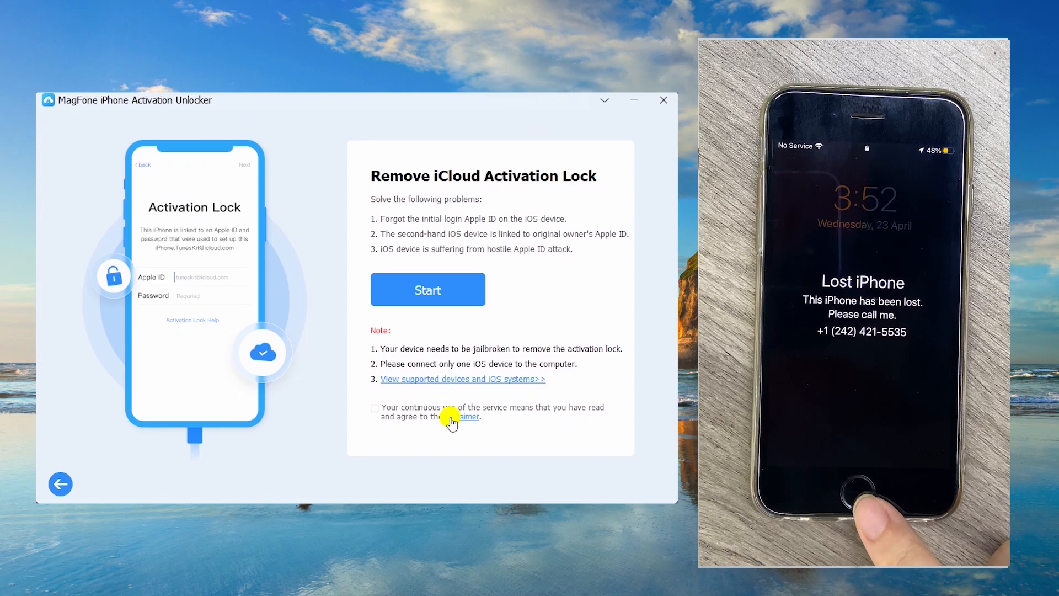
Agree to the MagFone disclaimer and start Remove iCloud Activation Lock
click(468, 416)
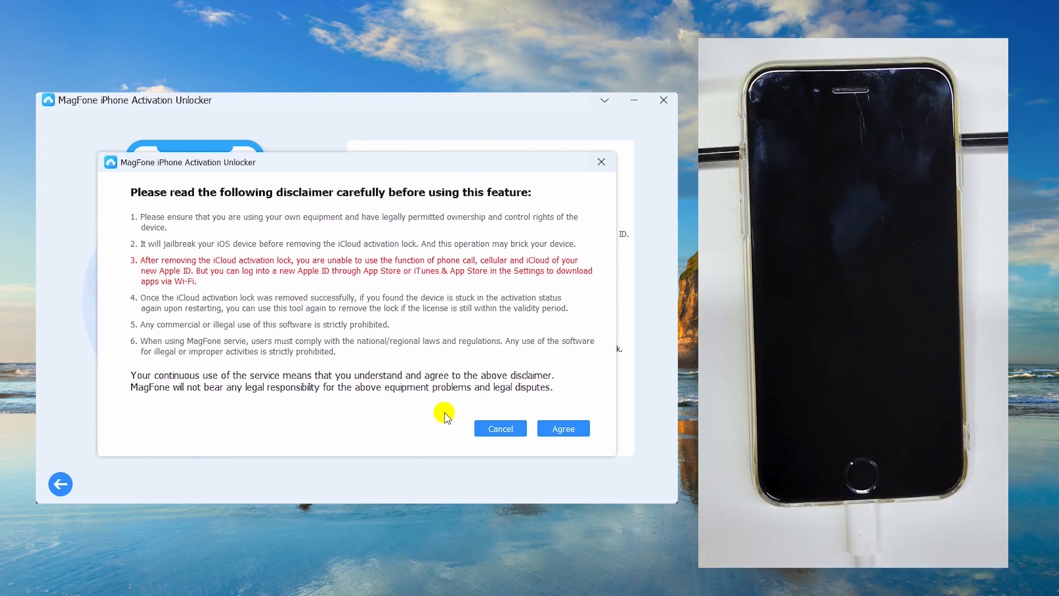
click(563, 428)
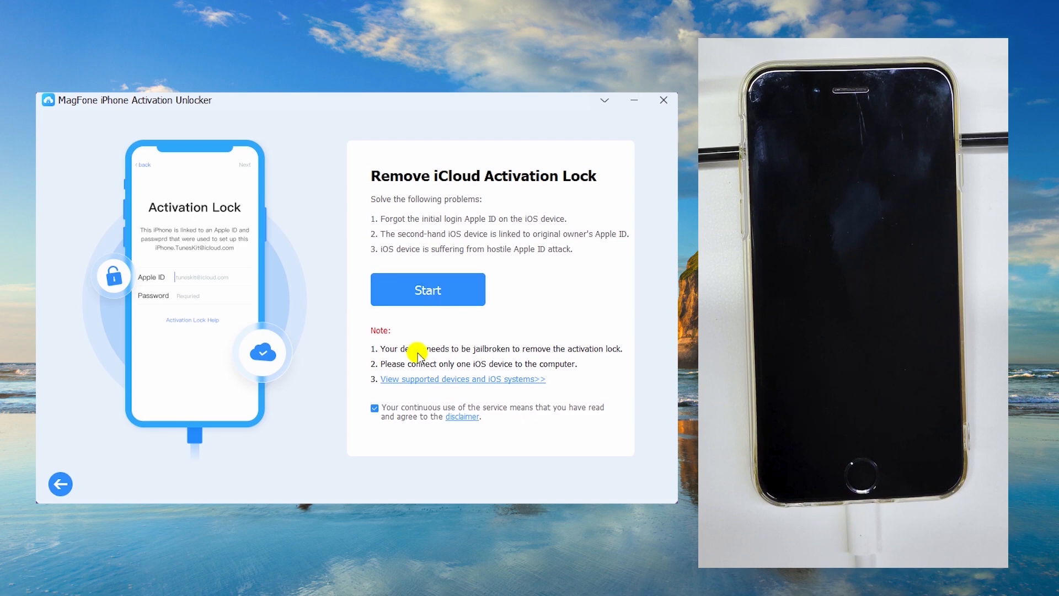
click(427, 290)
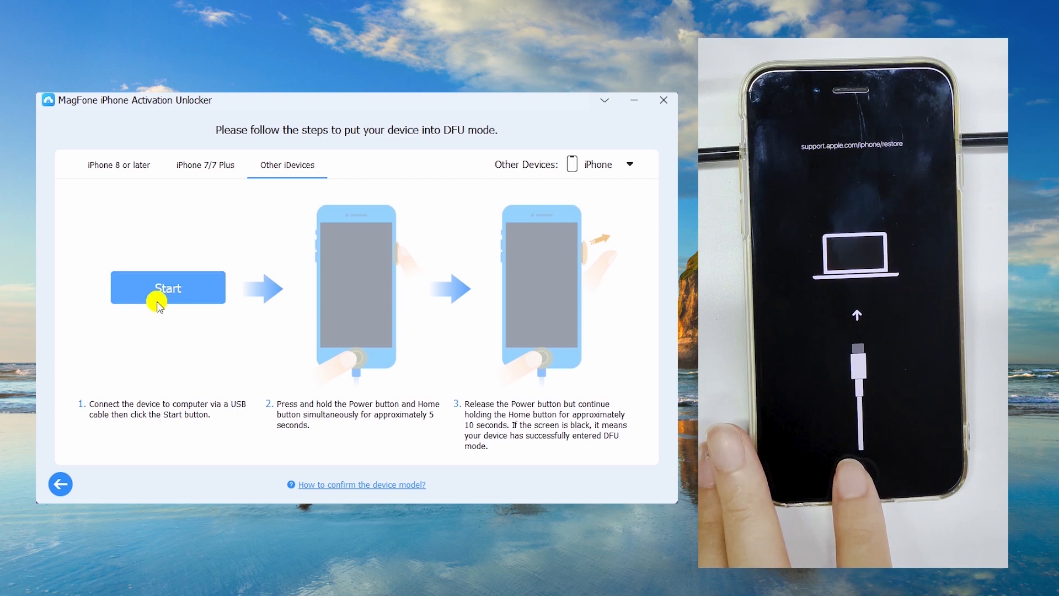
Run the guided DFU mode countdown until MagFone reports the jailbreak successful
click(168, 287)
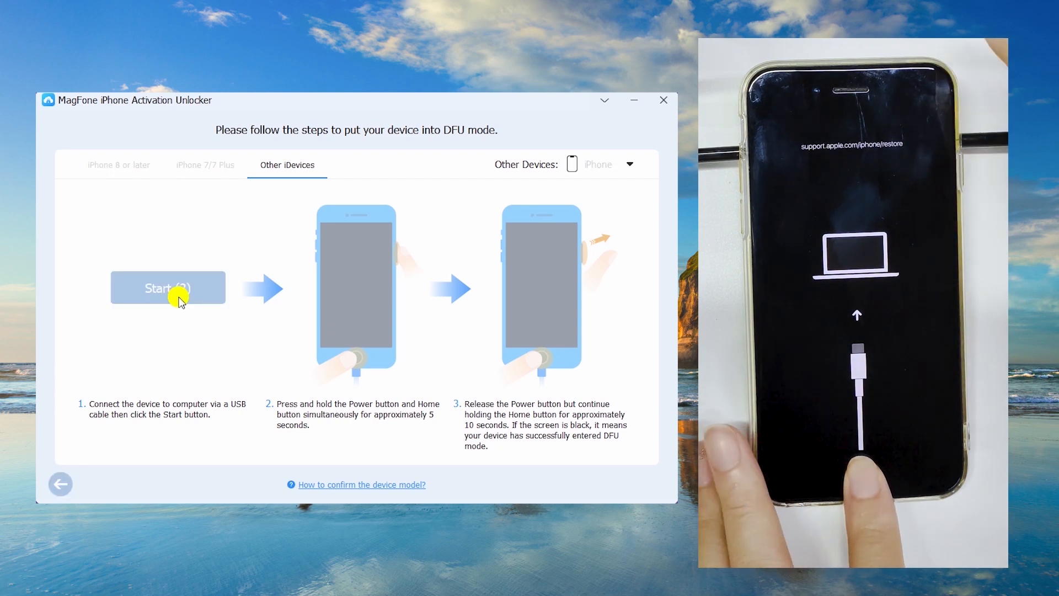
click(168, 287)
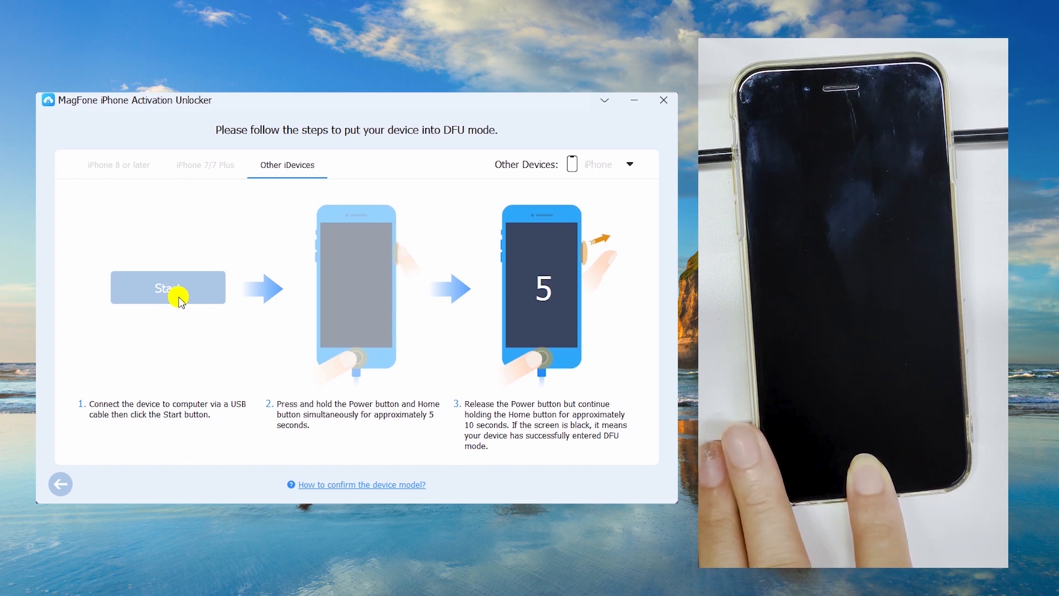
click(168, 287)
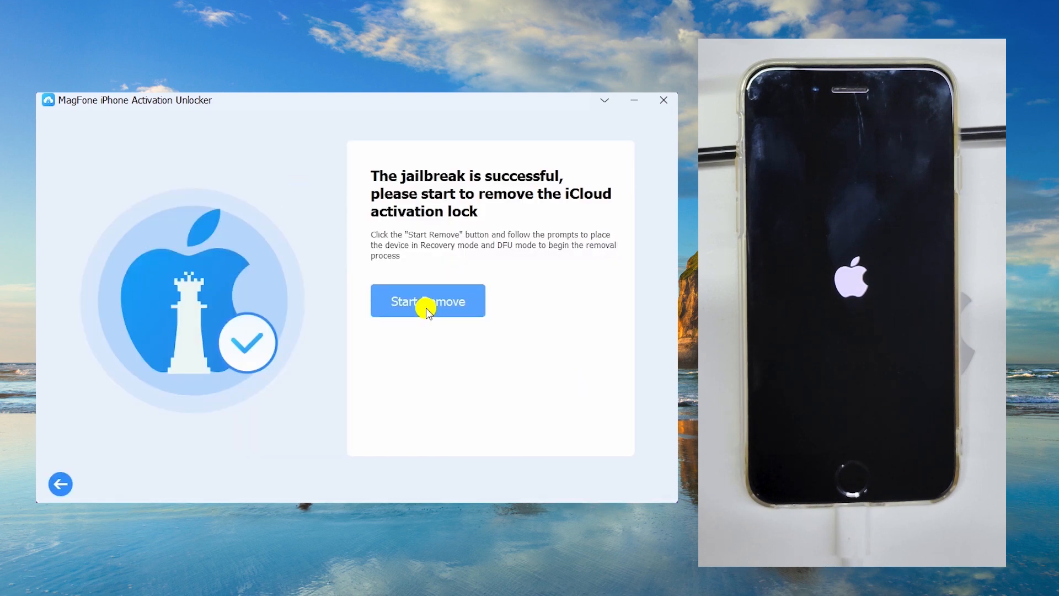
Start Remove so MagFone begins entering recovery mode on the iPhone
click(428, 300)
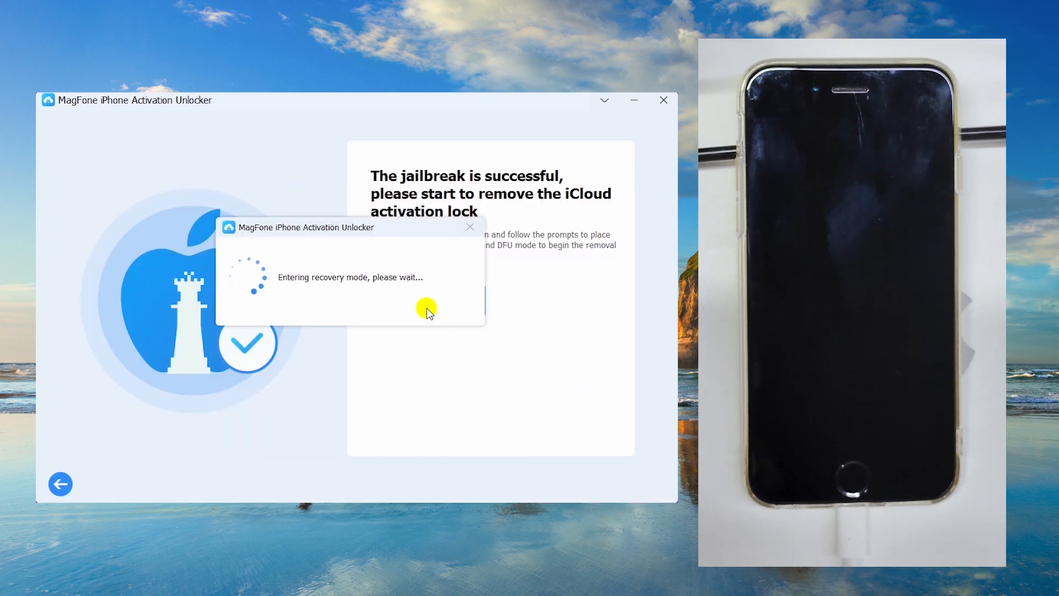